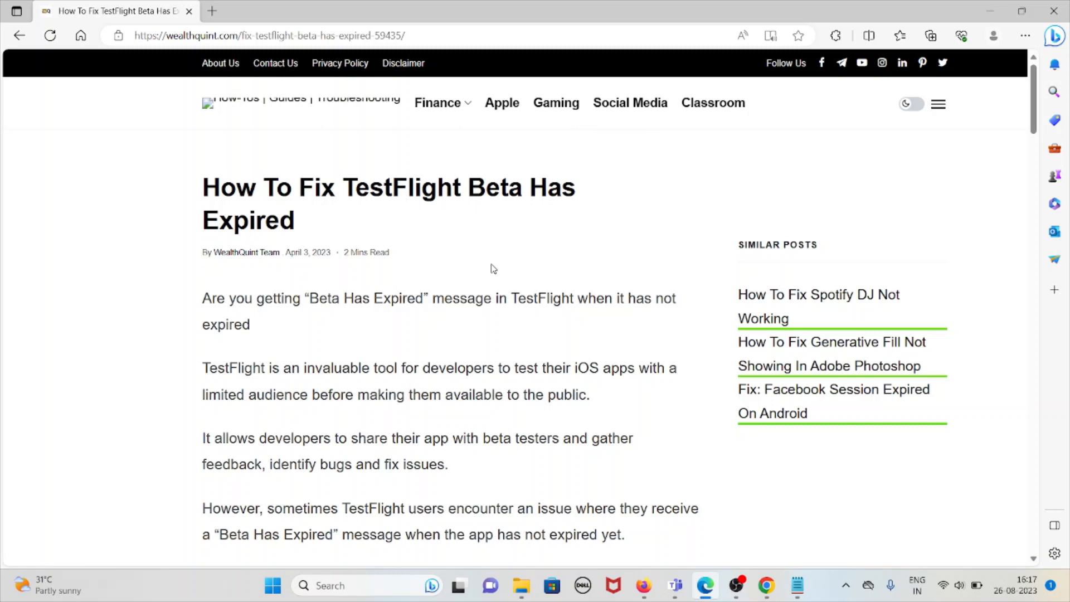
{"action": "scroll", "scroll_direction": "down", "scroll_amount": 3}
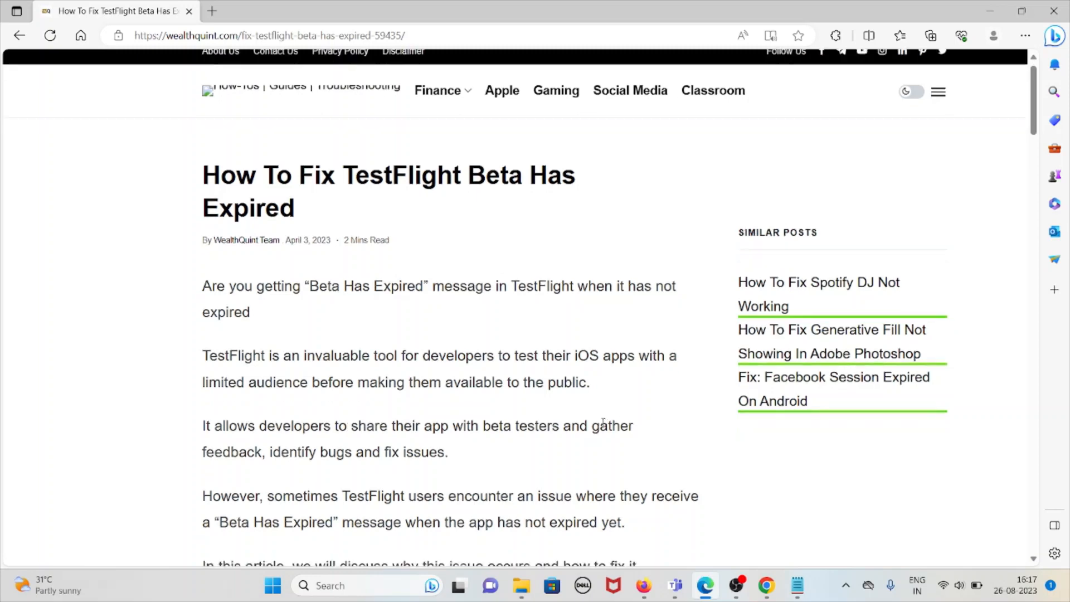
{"action": "scroll", "scroll_direction": "down", "scroll_amount": 3}
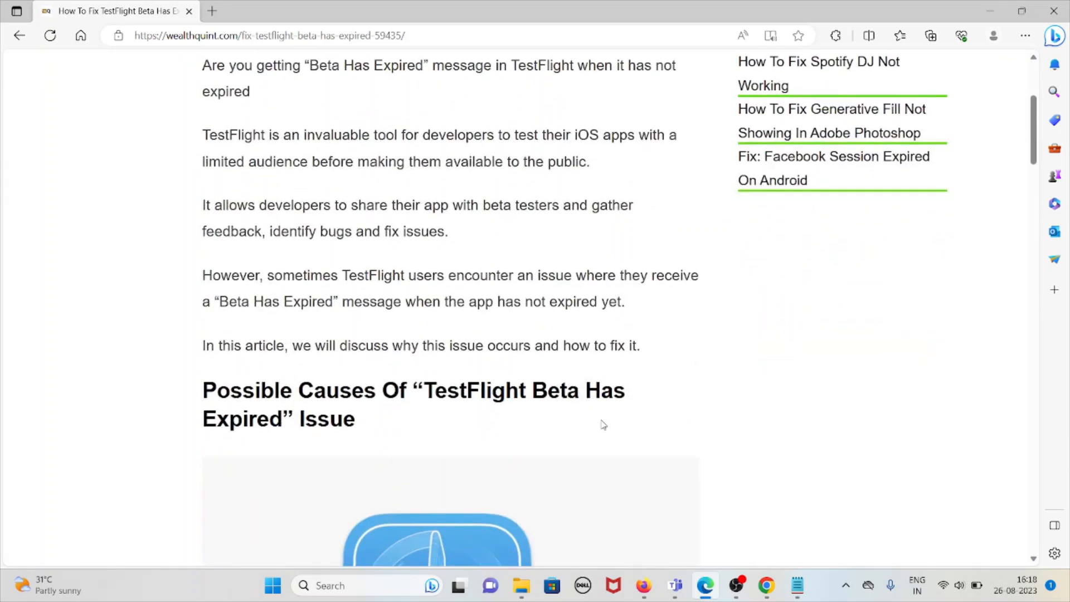
{"action": "mouse_move", "coordinate": [423, 340]}
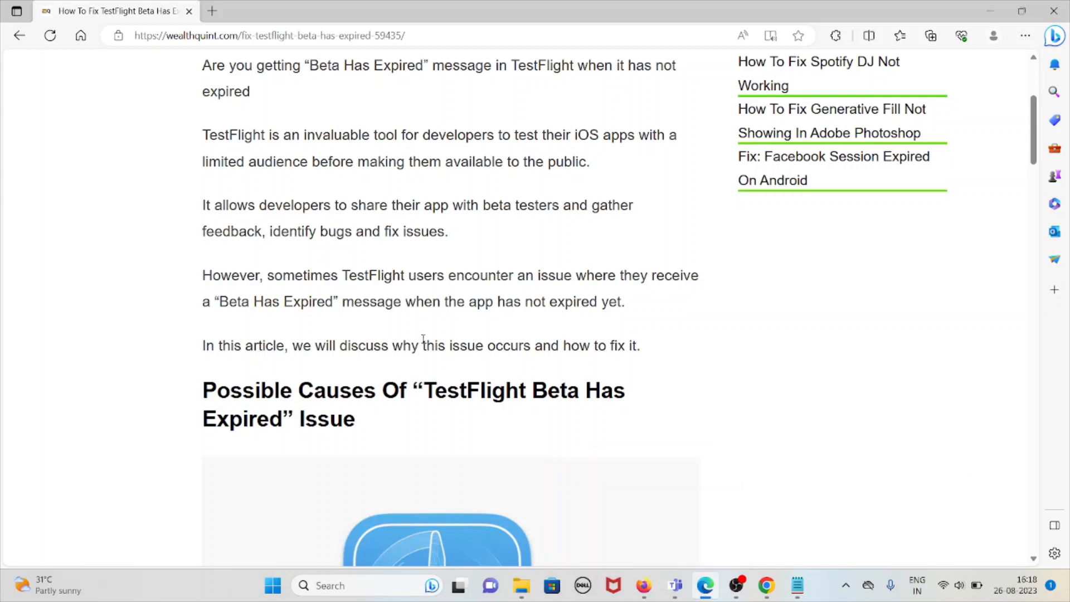
{"action": "mouse_move", "coordinate": [435, 289]}
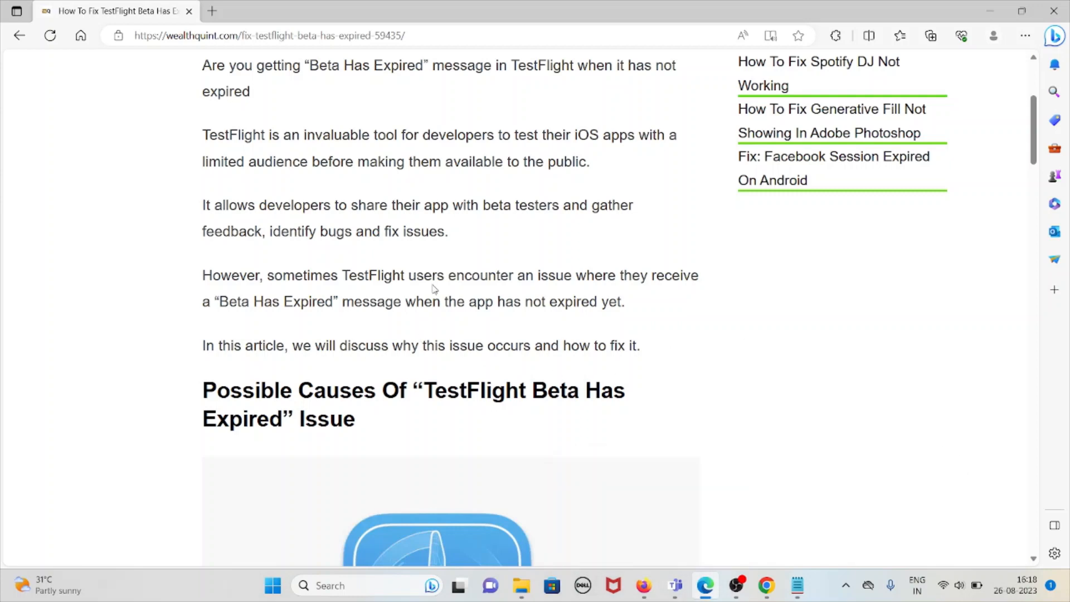
{"action": "mouse_move", "coordinate": [429, 295]}
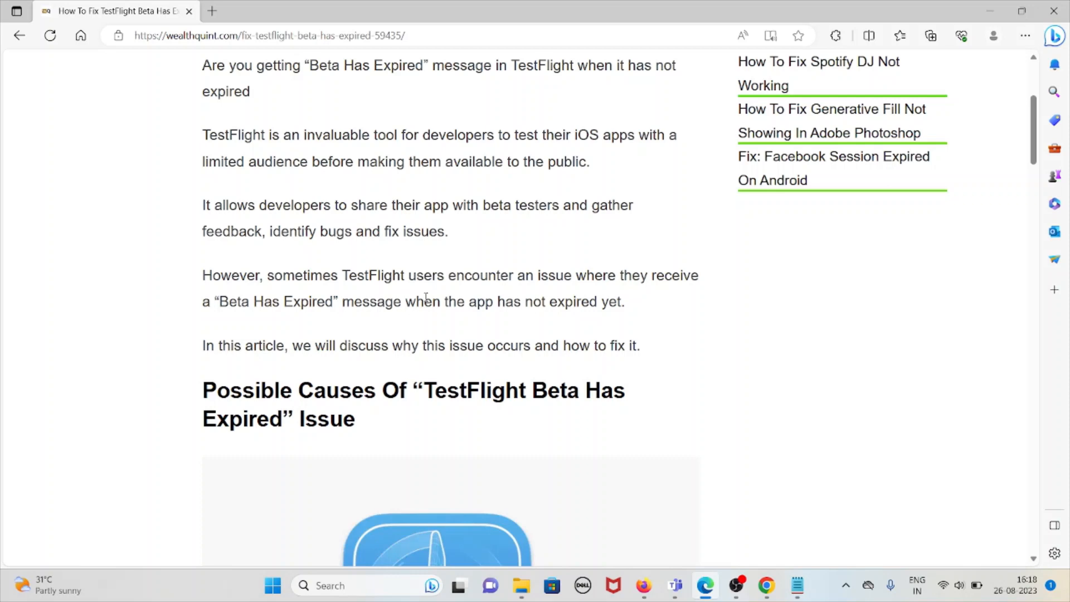
{"action": "scroll", "scroll_direction": "down", "scroll_amount": 3}
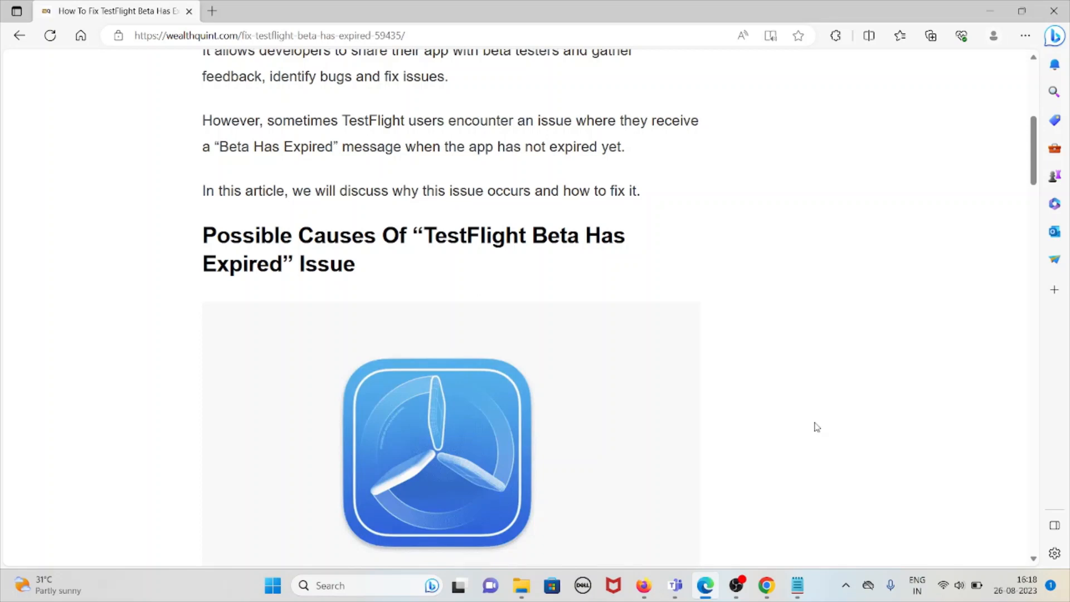
{"action": "scroll", "scroll_direction": "down", "scroll_amount": 3}
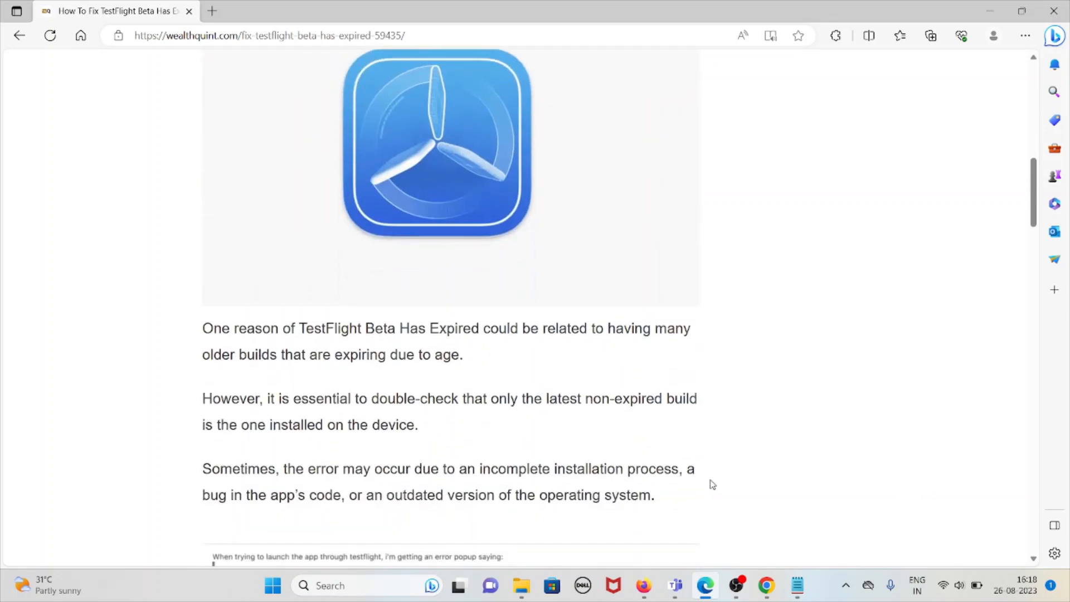
{"action": "mouse_move", "coordinate": [717, 497]}
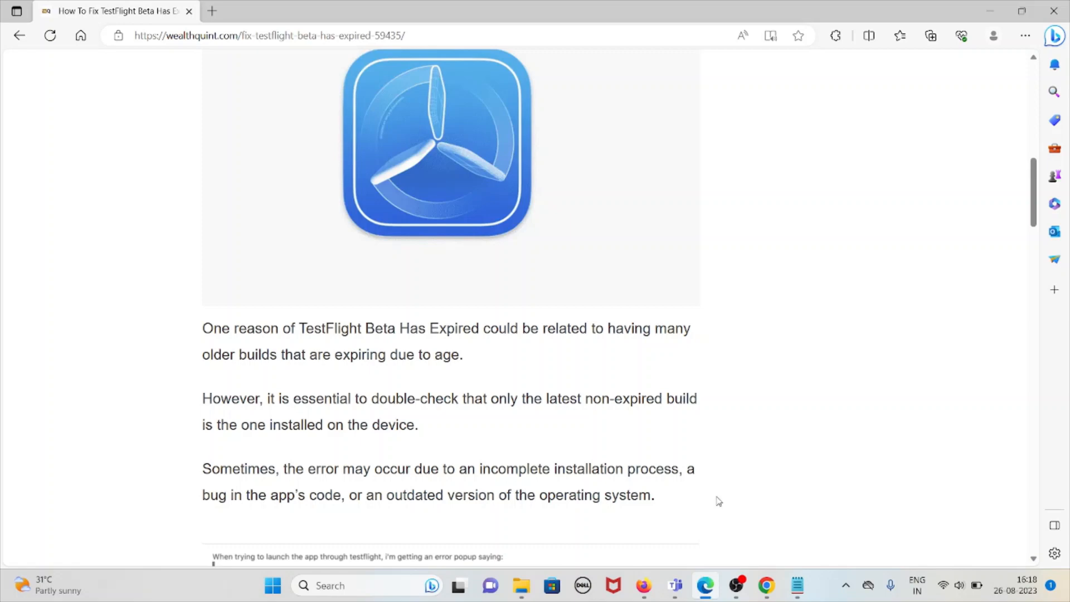
{"action": "mouse_move", "coordinate": [719, 503]}
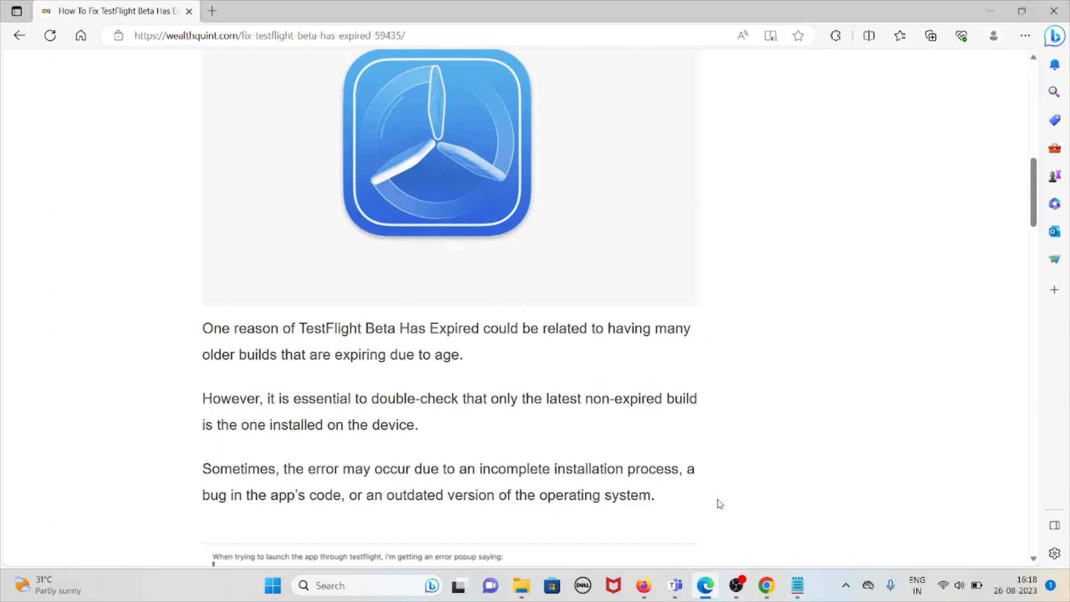
{"action": "mouse_move", "coordinate": [722, 532]}
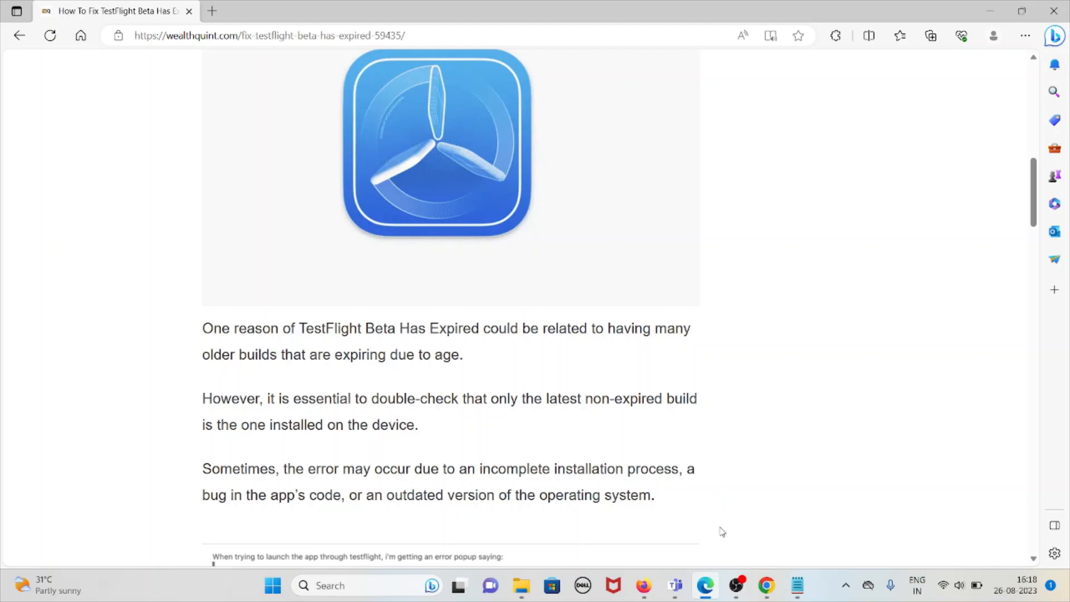
{"action": "mouse_move", "coordinate": [708, 572]}
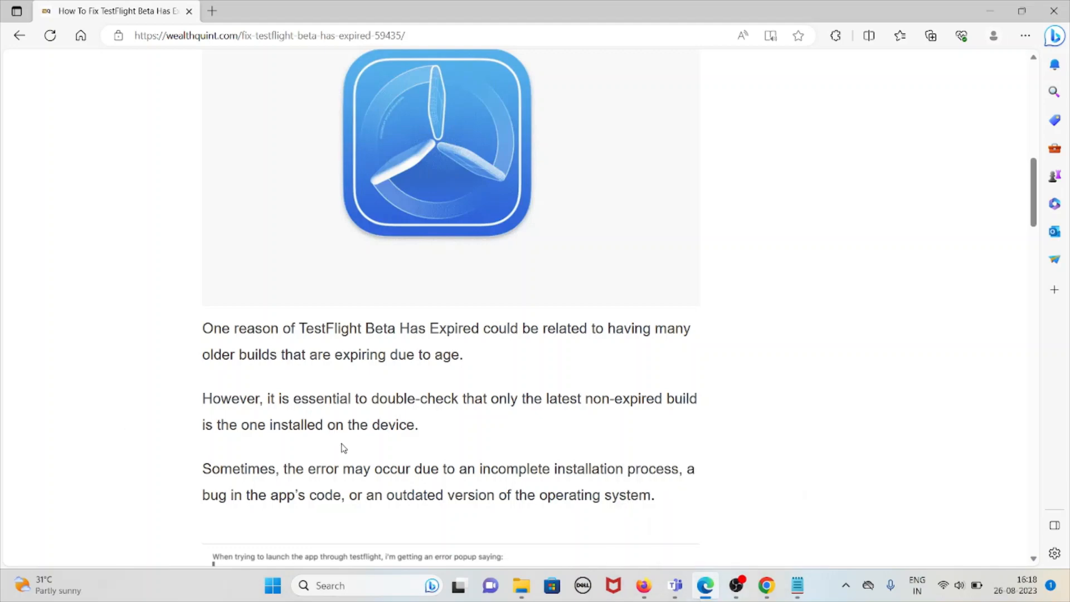
{"action": "mouse_move", "coordinate": [354, 449]}
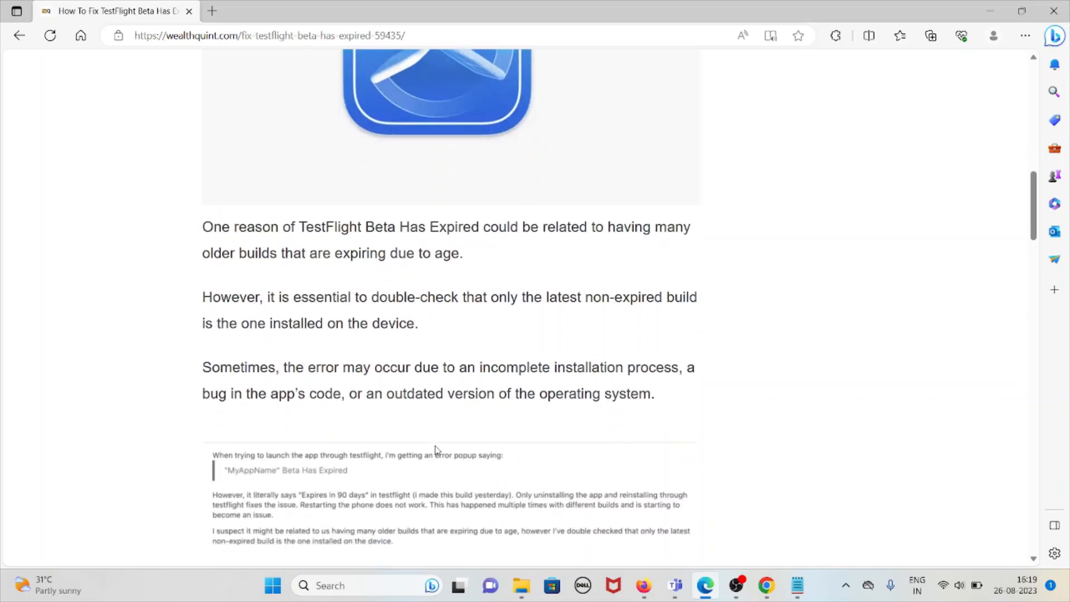
{"action": "scroll", "scroll_direction": "down", "scroll_amount": 3}
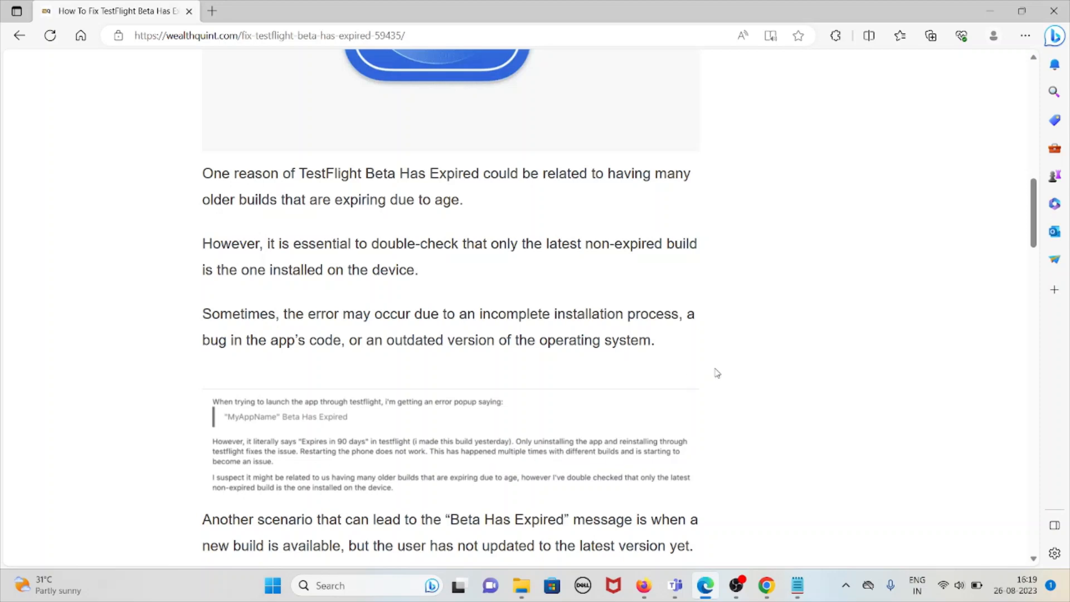
{"action": "scroll", "scroll_direction": "down", "scroll_amount": 3}
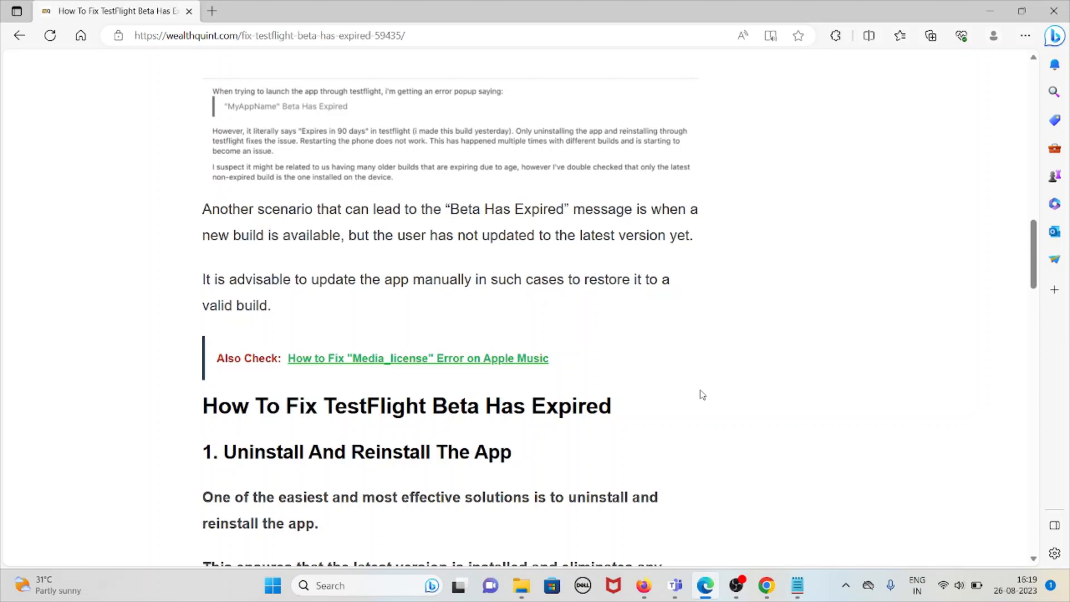
{"action": "mouse_move", "coordinate": [4, 326]}
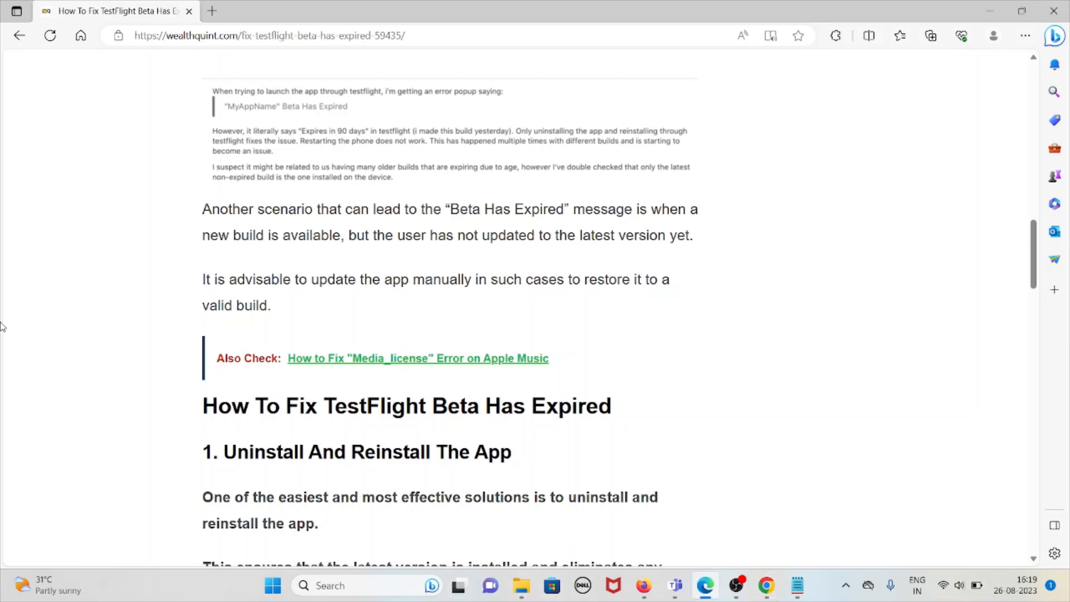
{"action": "scroll", "scroll_direction": "down", "scroll_amount": 3}
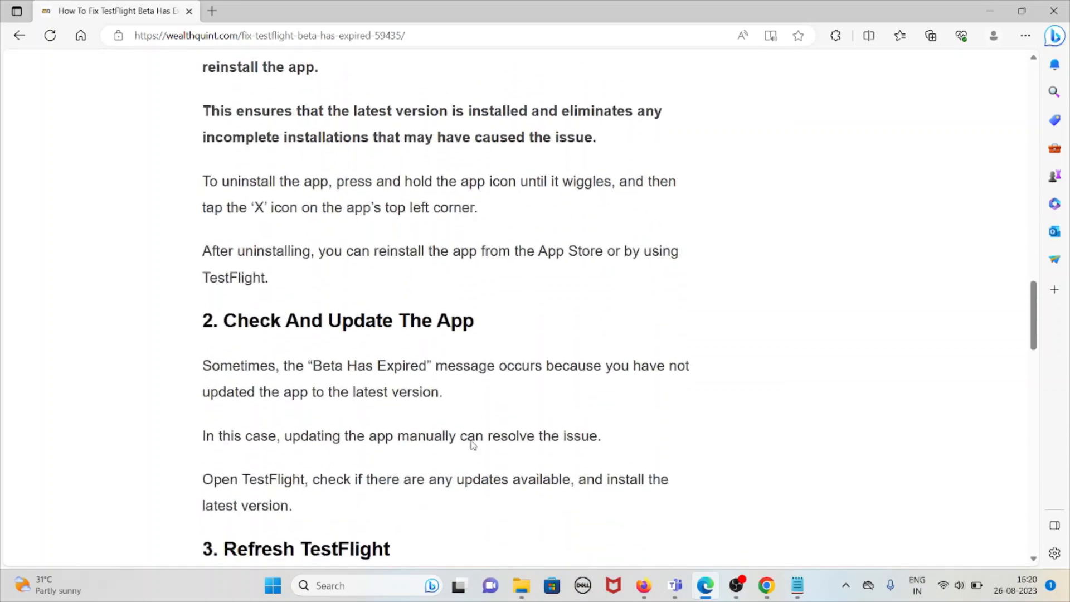
{"action": "scroll", "scroll_direction": "down", "scroll_amount": 3}
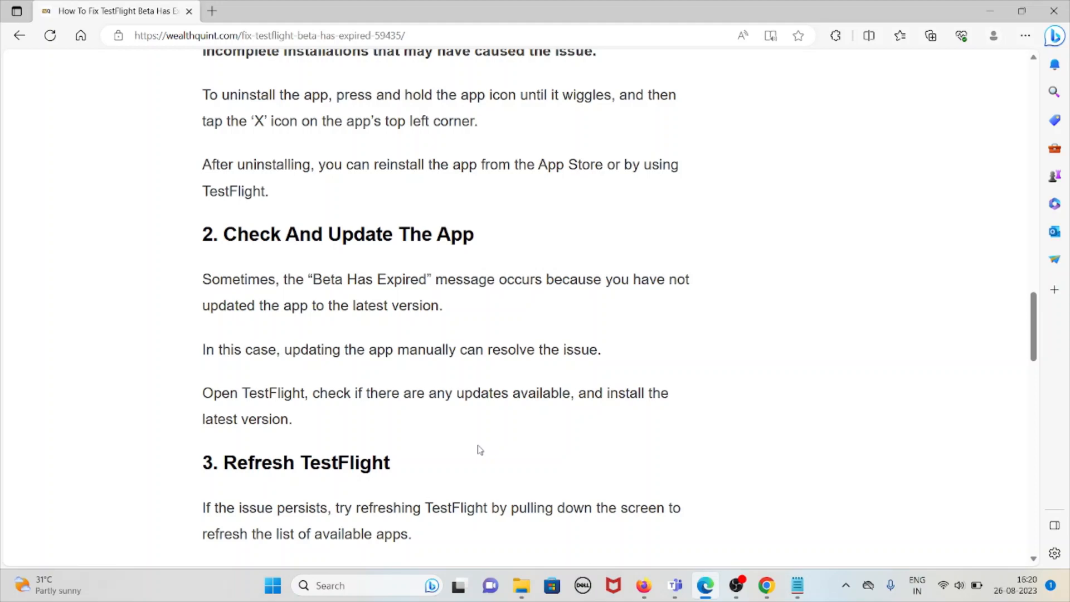
{"action": "mouse_move", "coordinate": [482, 461]}
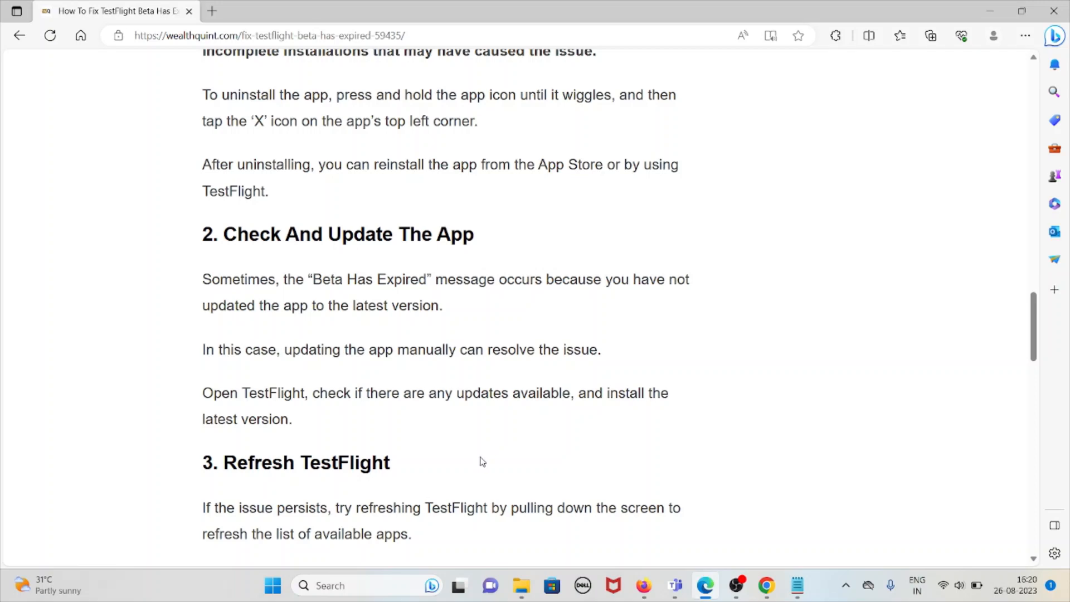
{"action": "scroll", "scroll_direction": "down", "scroll_amount": 3}
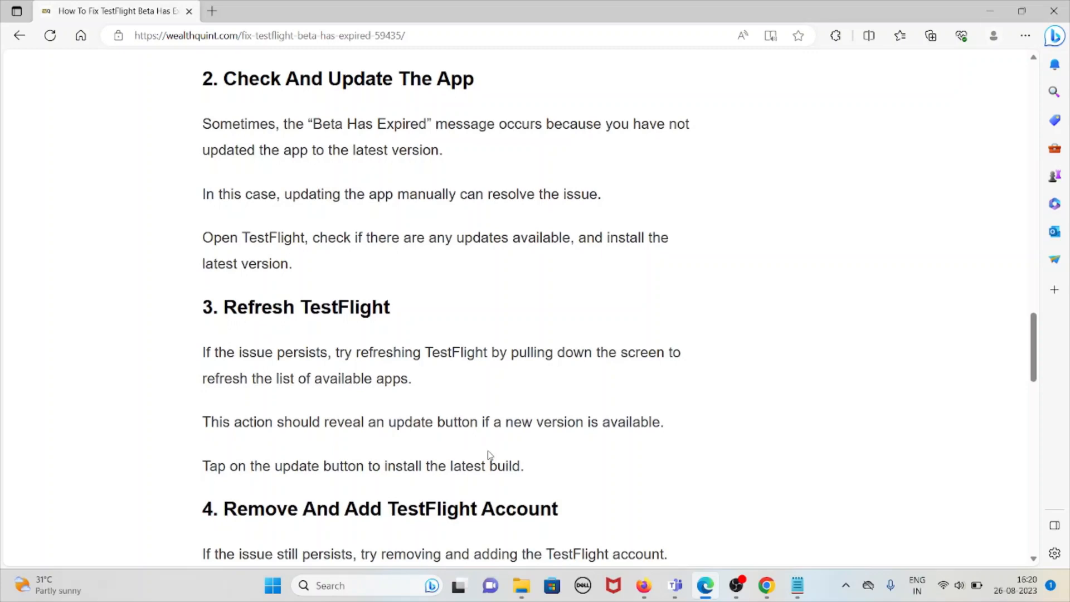
{"action": "mouse_move", "coordinate": [488, 455]}
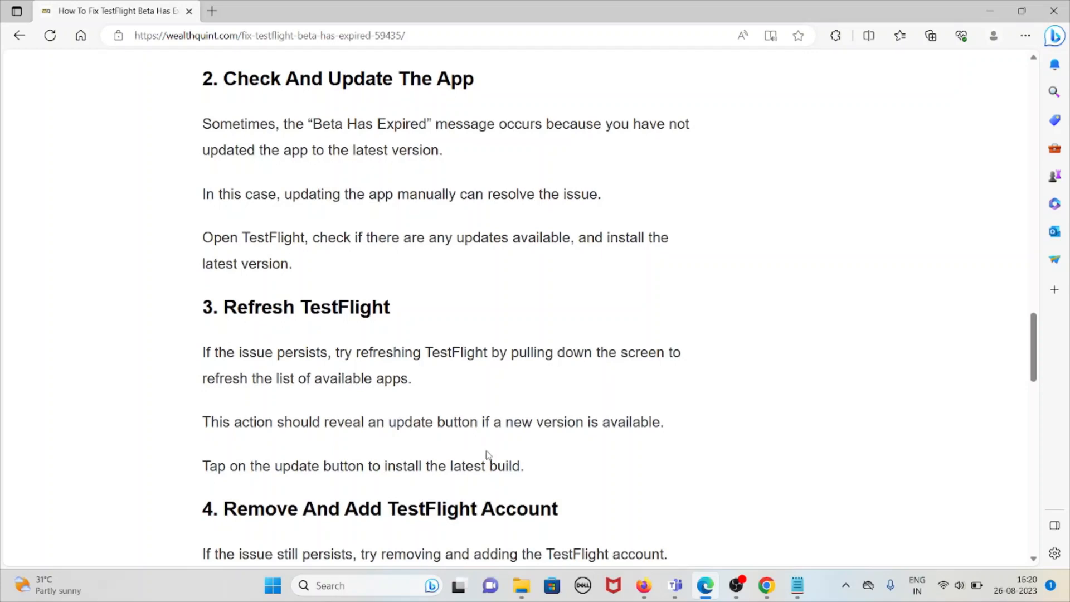
{"action": "mouse_move", "coordinate": [487, 459]}
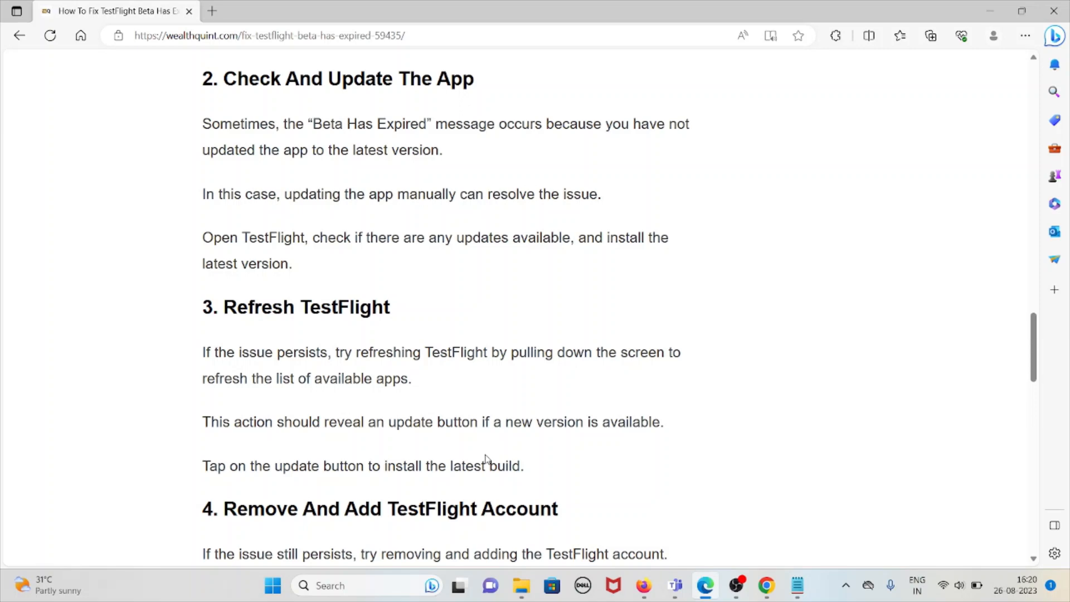
{"action": "scroll", "scroll_direction": "down", "scroll_amount": 3}
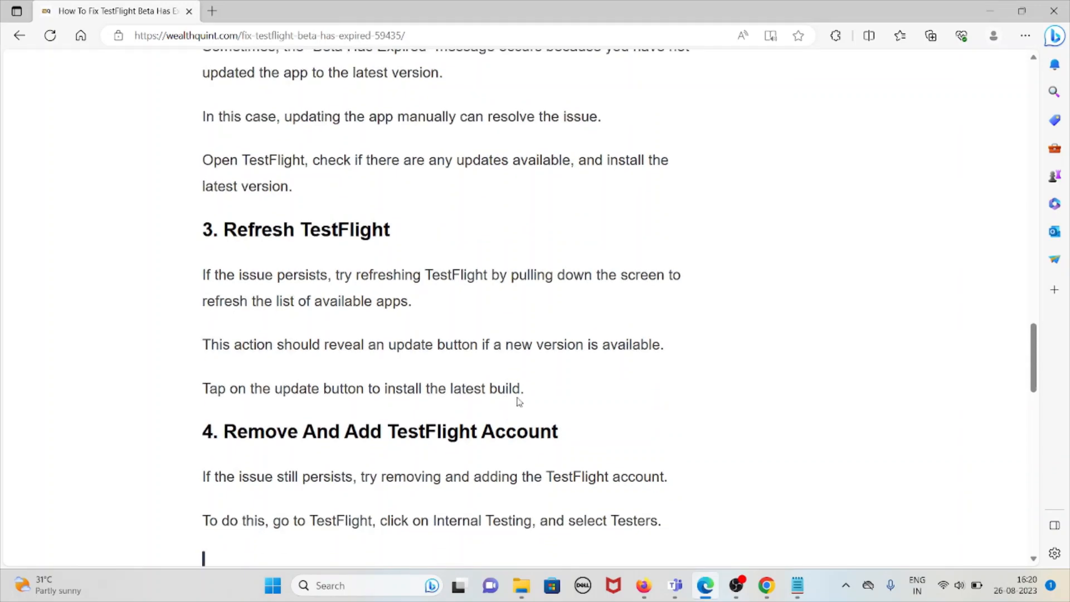
{"action": "scroll", "scroll_direction": "down", "scroll_amount": 3}
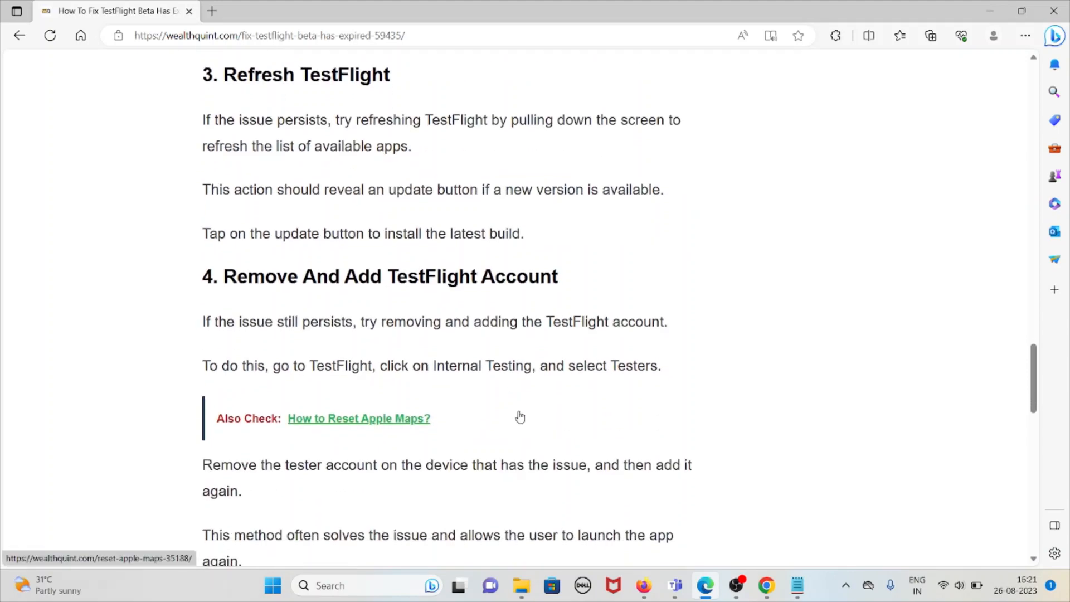
{"action": "mouse_move", "coordinate": [544, 399]}
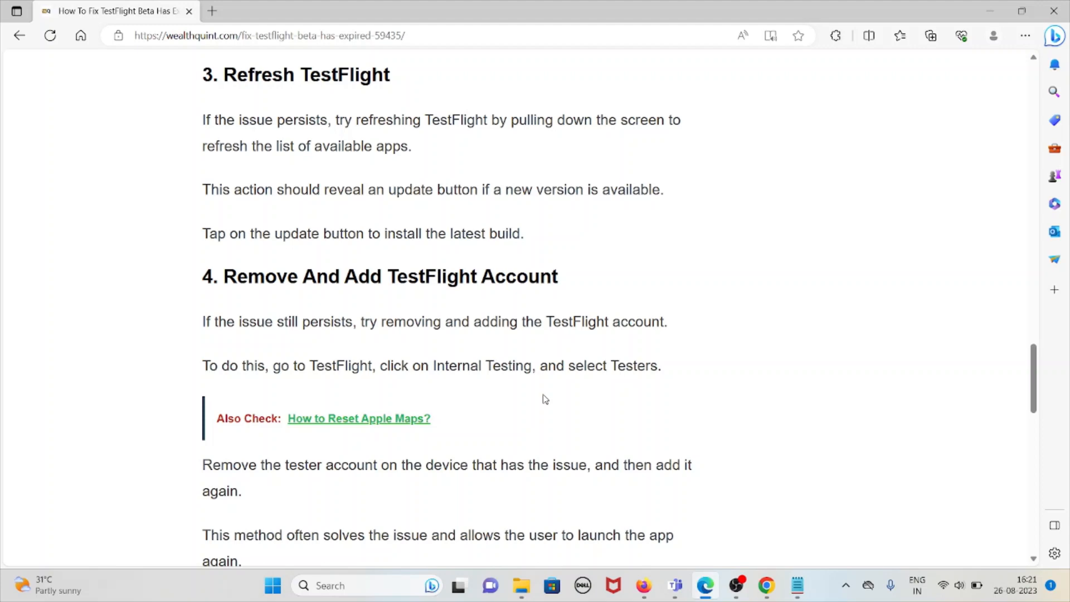
{"action": "scroll", "scroll_direction": "down", "scroll_amount": 3}
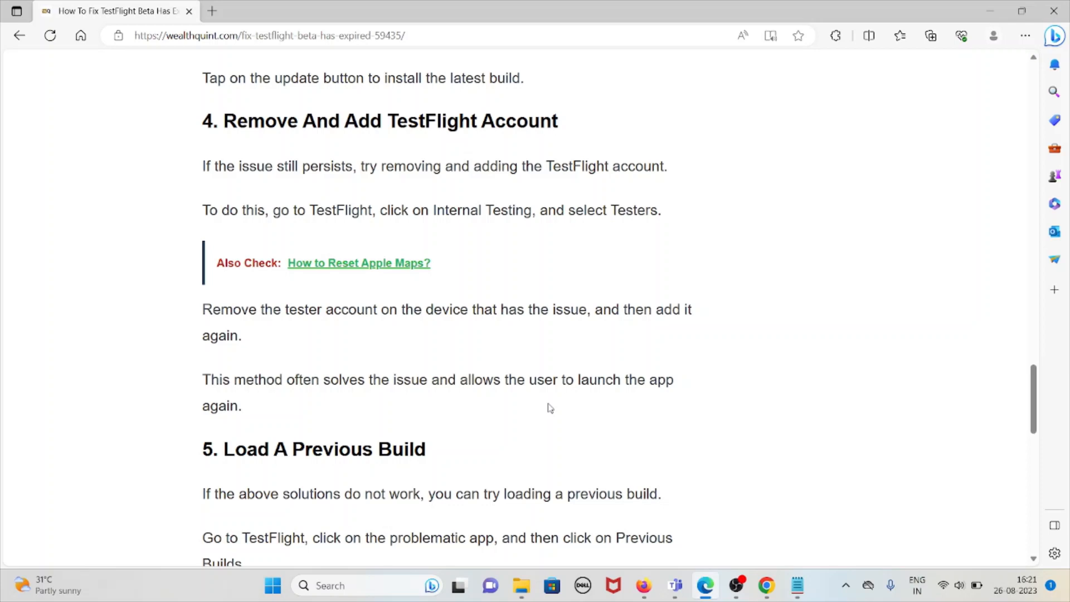
{"action": "scroll", "scroll_direction": "down", "scroll_amount": 3}
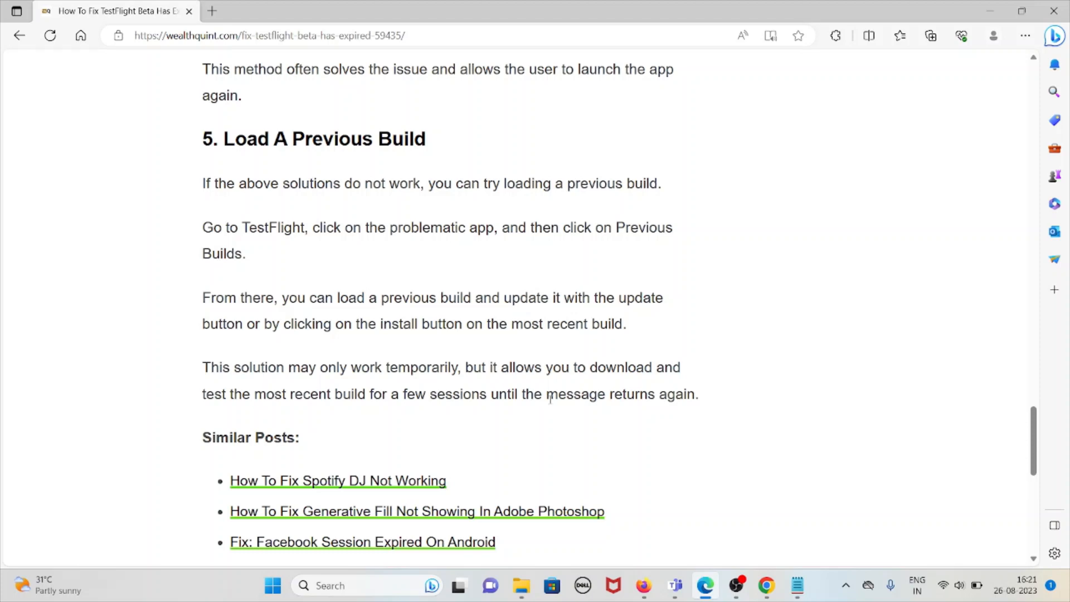
{"action": "mouse_move", "coordinate": [553, 410]}
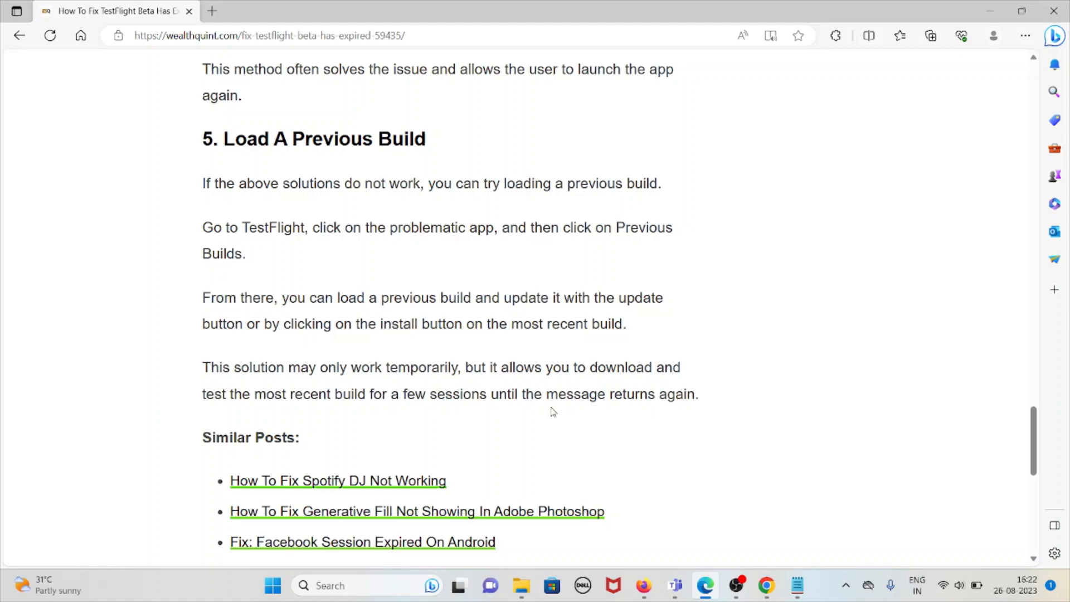
{"action": "scroll", "scroll_direction": "down", "scroll_amount": 3}
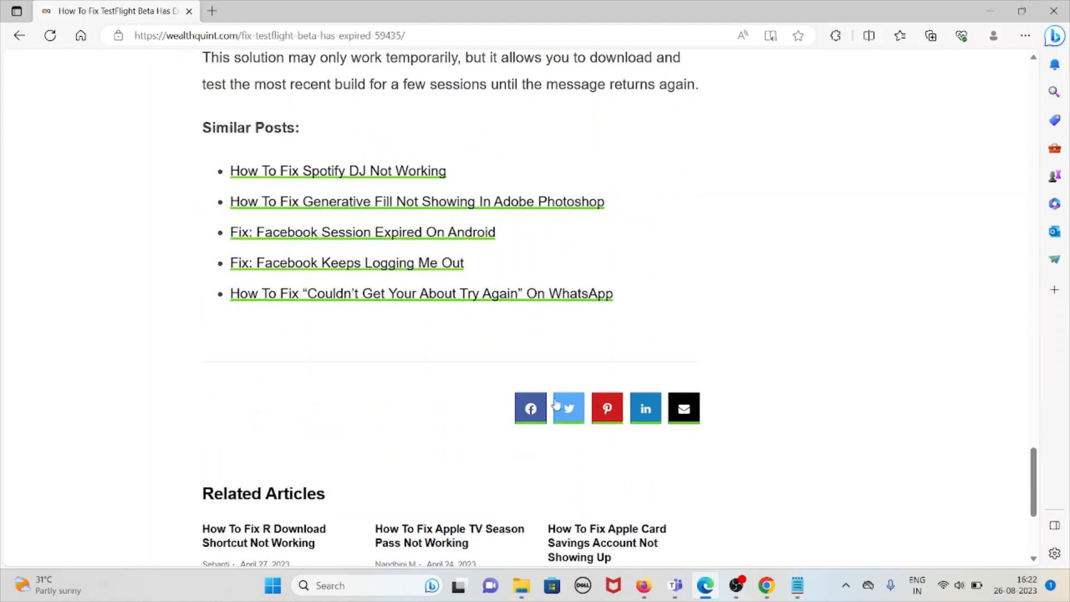